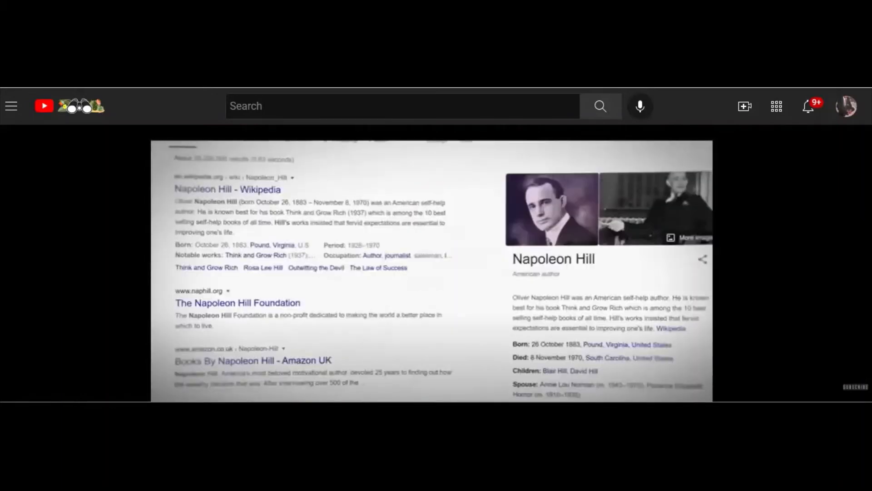
scroll(down, 3)
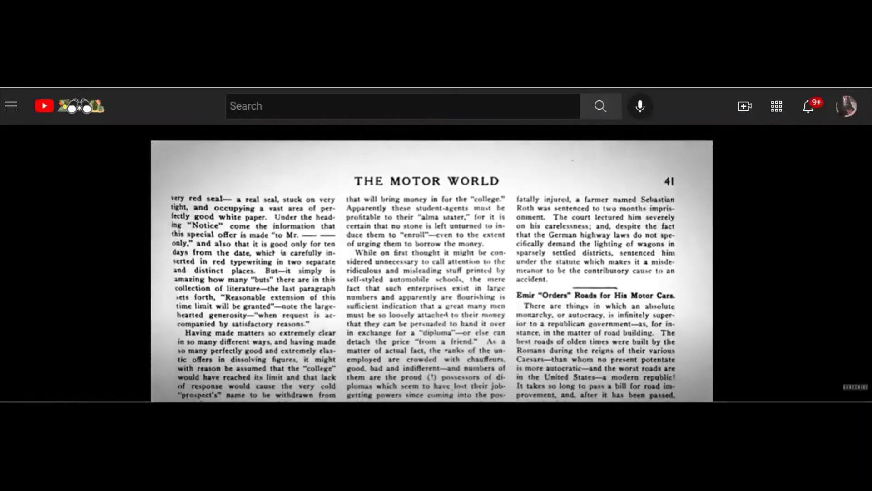
scroll(down, 3)
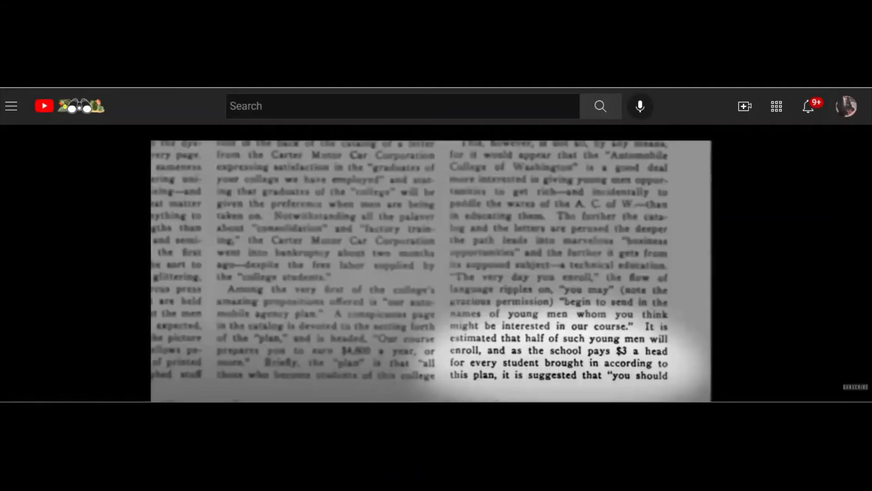